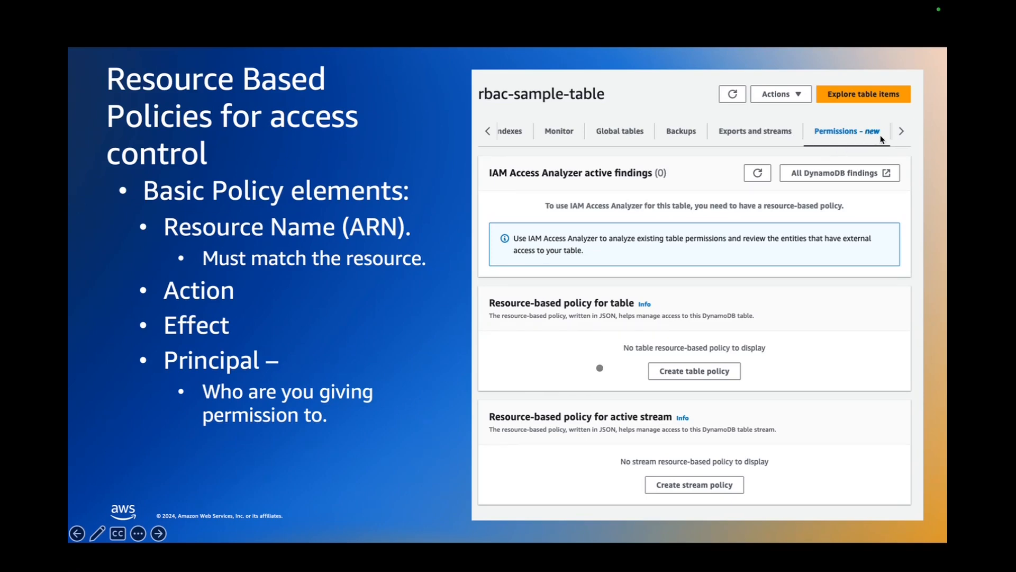
mouse_move(678, 261)
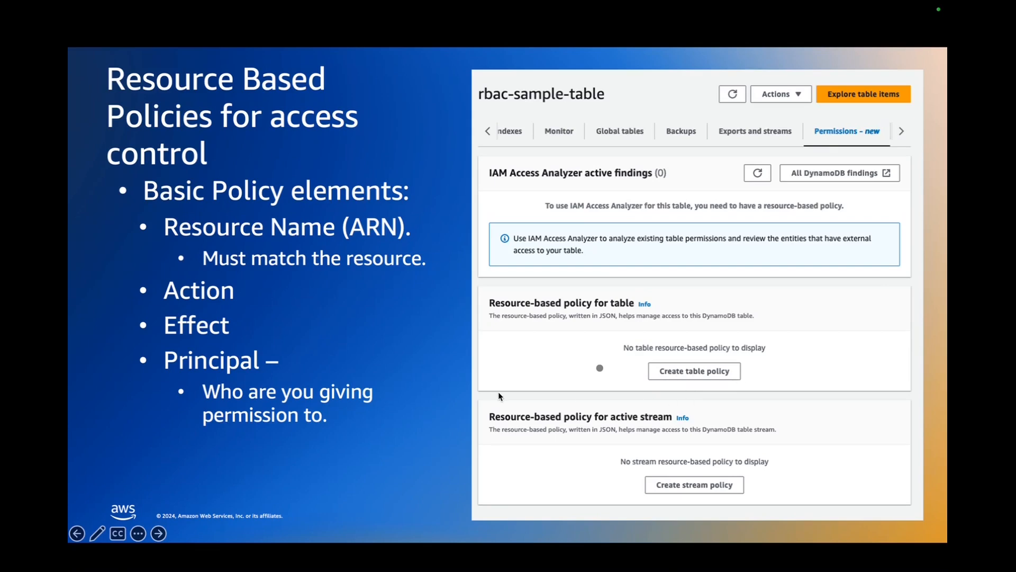
mouse_move(852, 480)
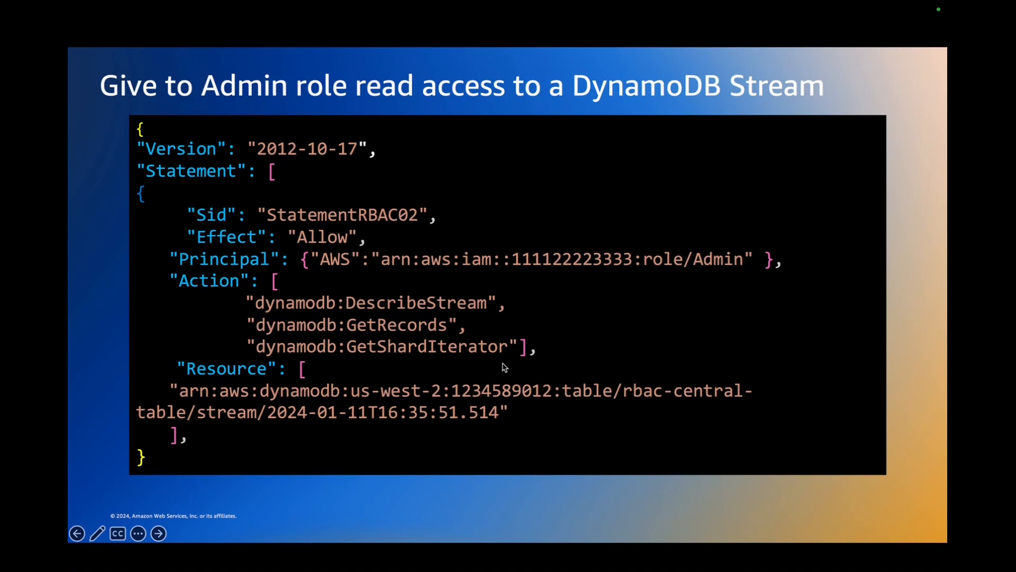
mouse_move(334, 213)
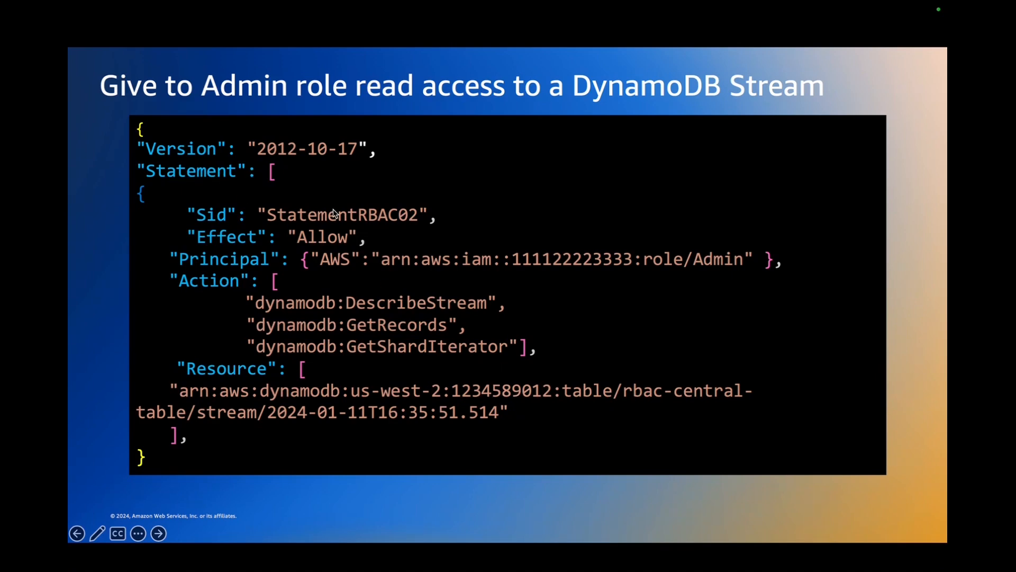
mouse_move(383, 272)
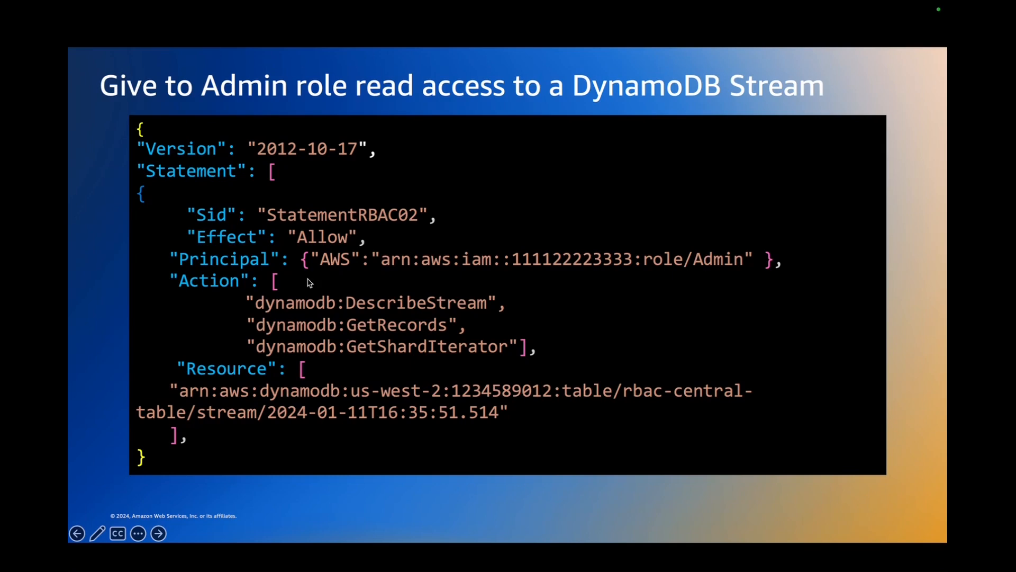
mouse_move(371, 311)
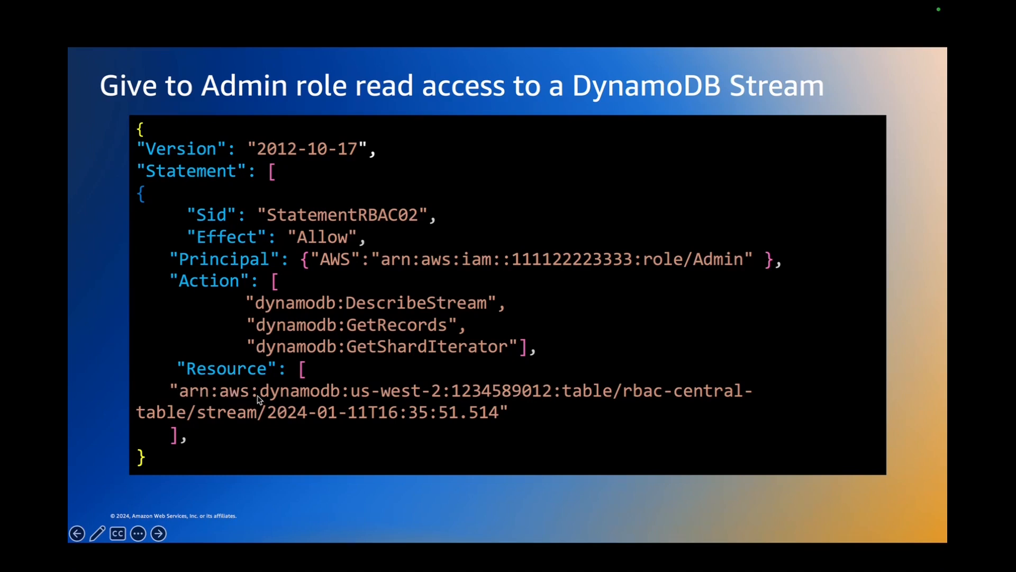
mouse_move(258, 403)
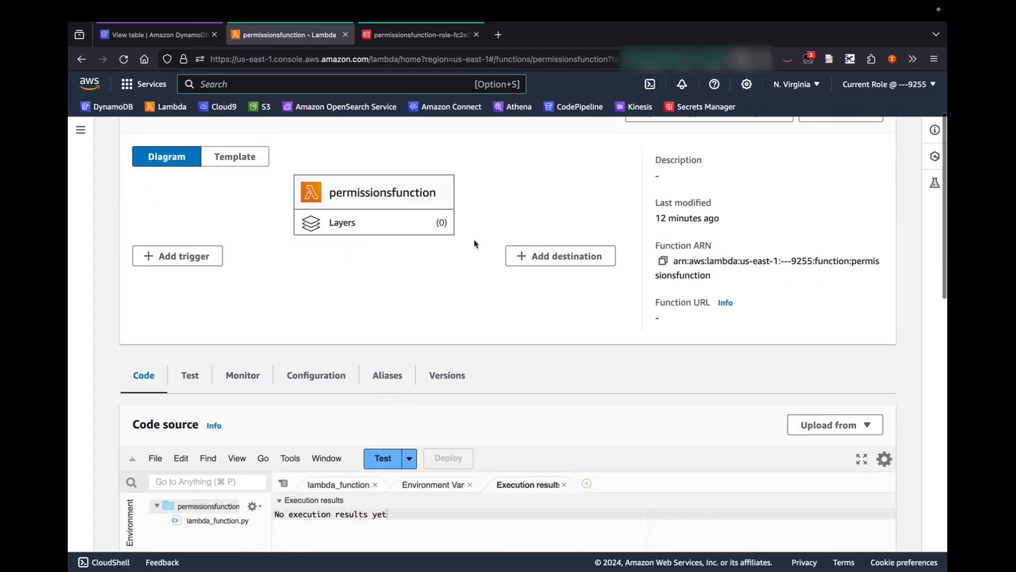
- Review CustomerBookmark's Permissions in DynamoDB, then run the helloworld test, which fails with AccessDeniedException
scroll(down, 3)
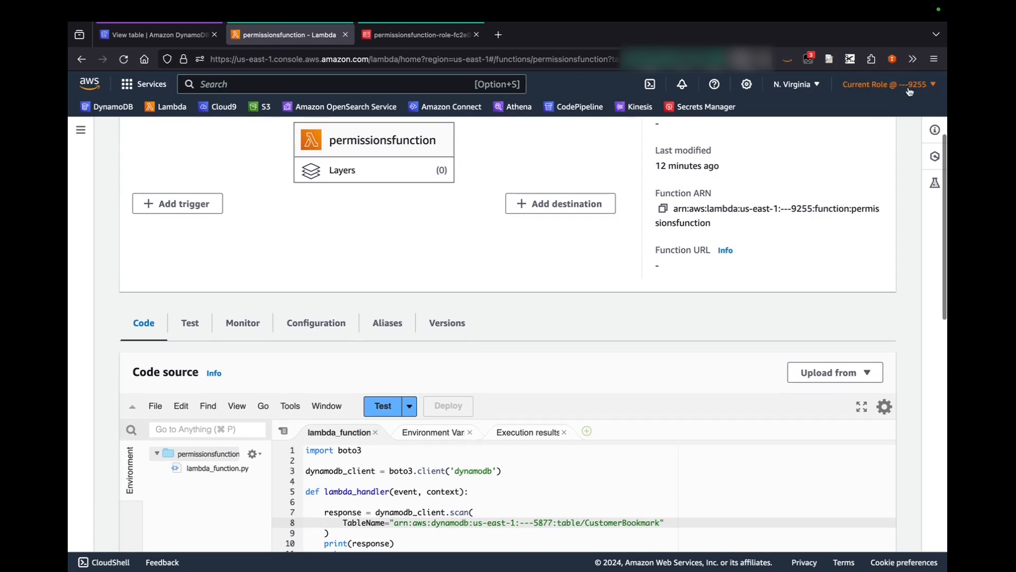
click(157, 34)
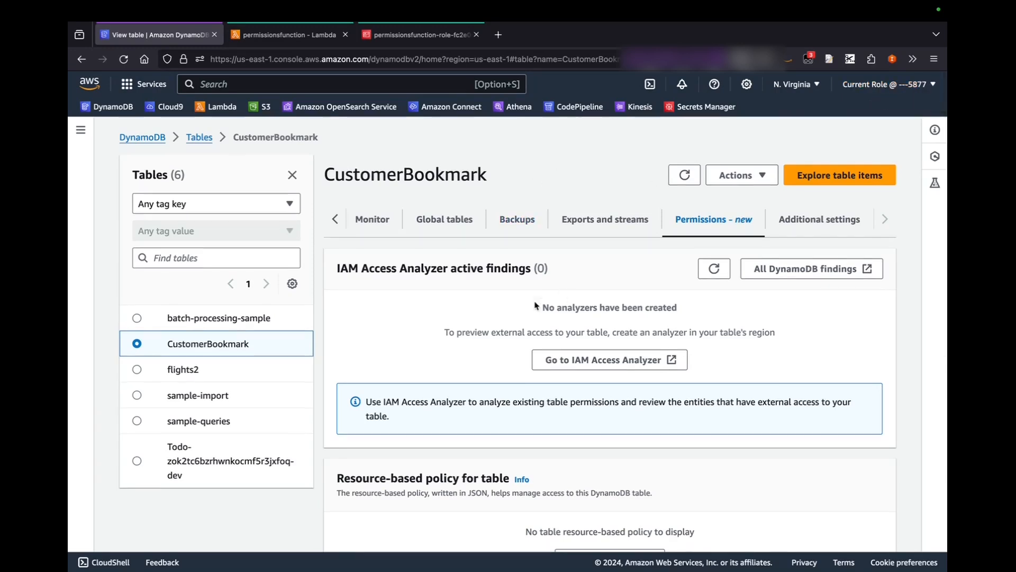
scroll(down, 3)
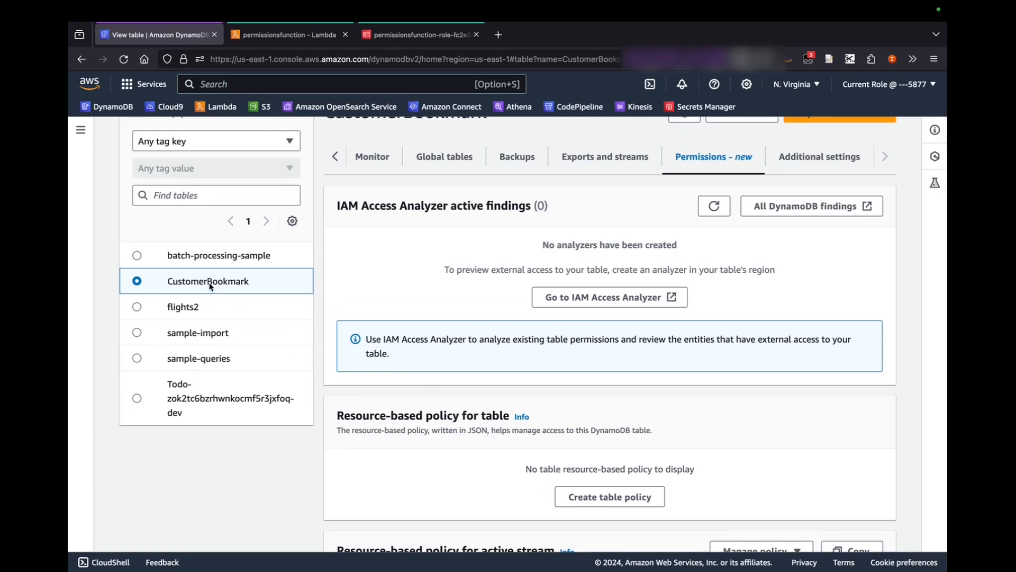
click(290, 34)
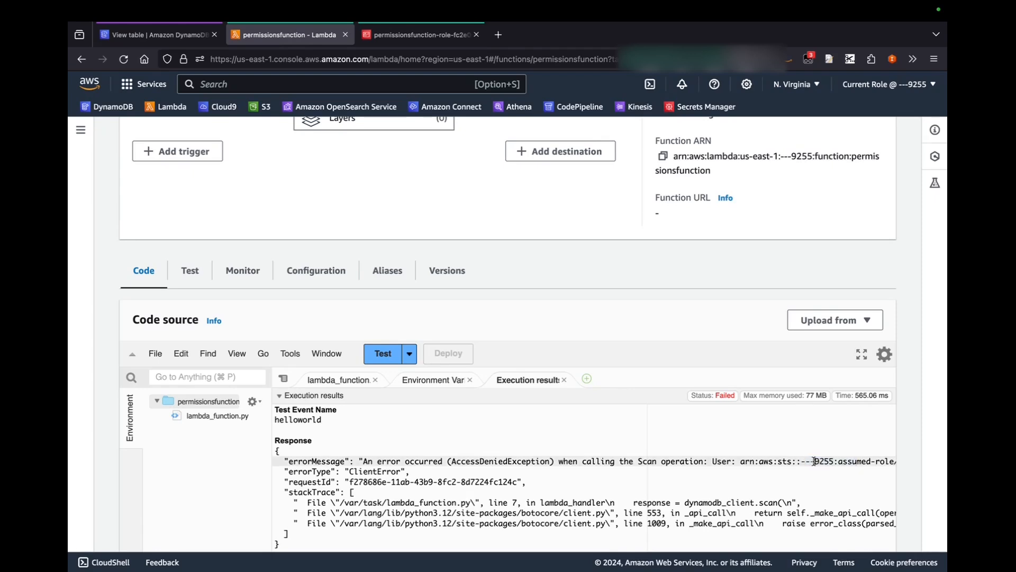
mouse_move(556, 299)
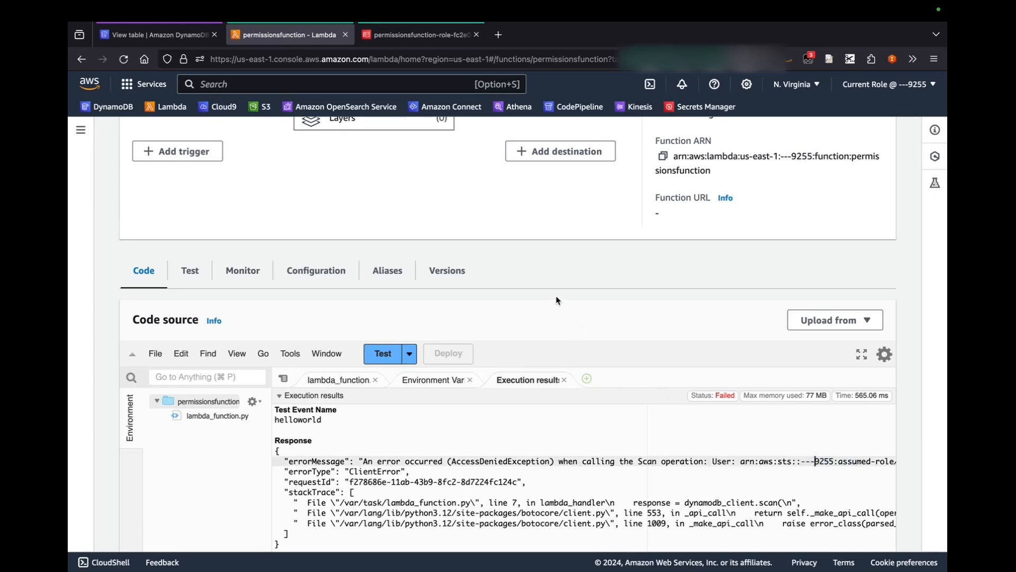
mouse_move(542, 252)
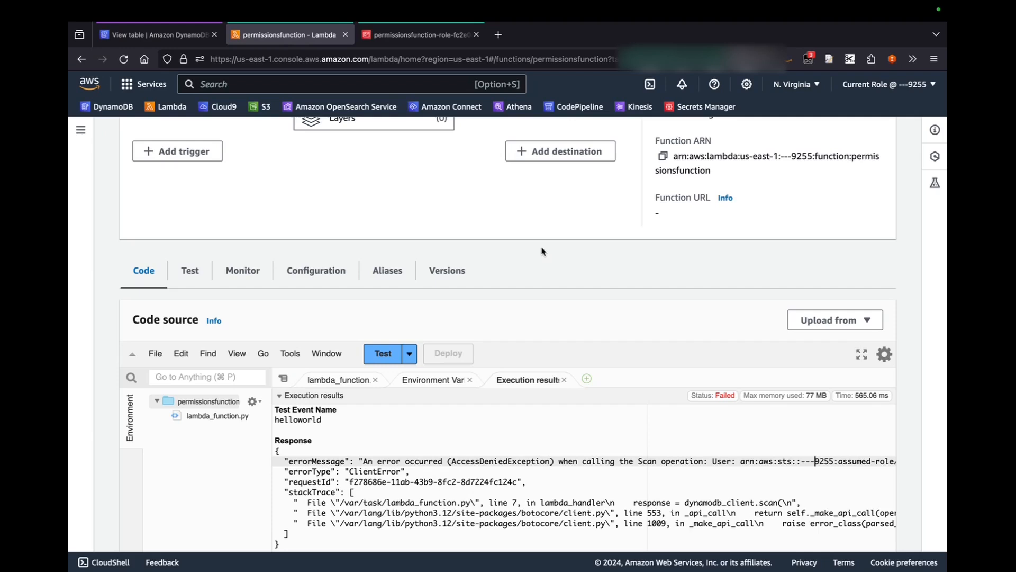
- Inspect the execution role's AWSLambdaBasicExecutionRole and temppolicy, confirming no cross-account DynamoDB access
click(420, 34)
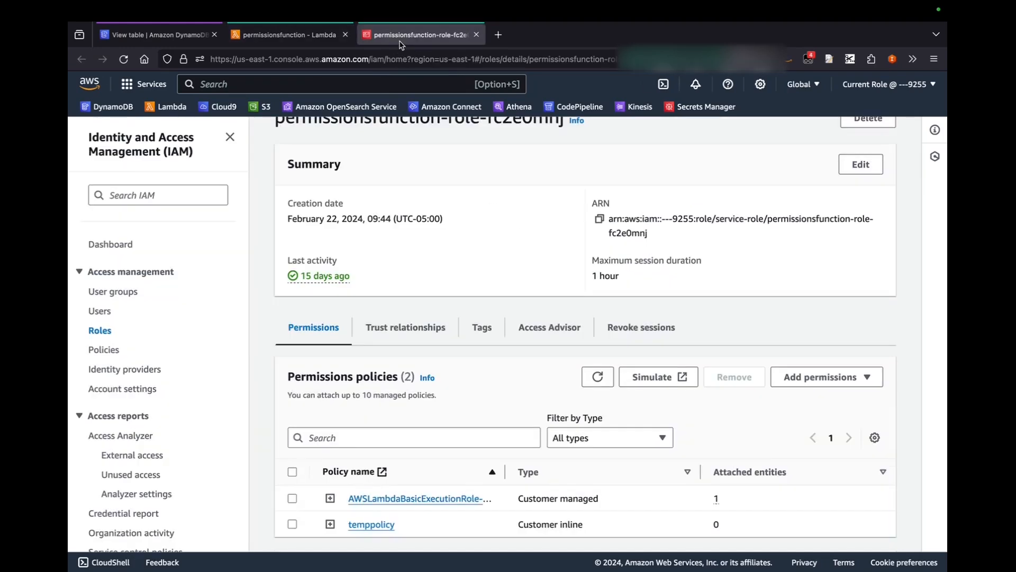
scroll(down, 3)
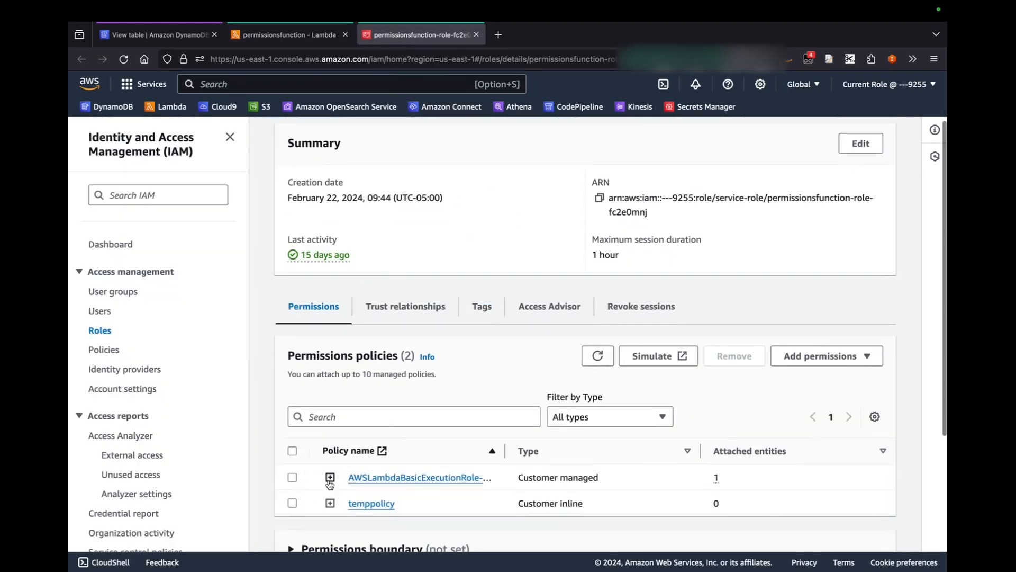
mouse_move(780, 231)
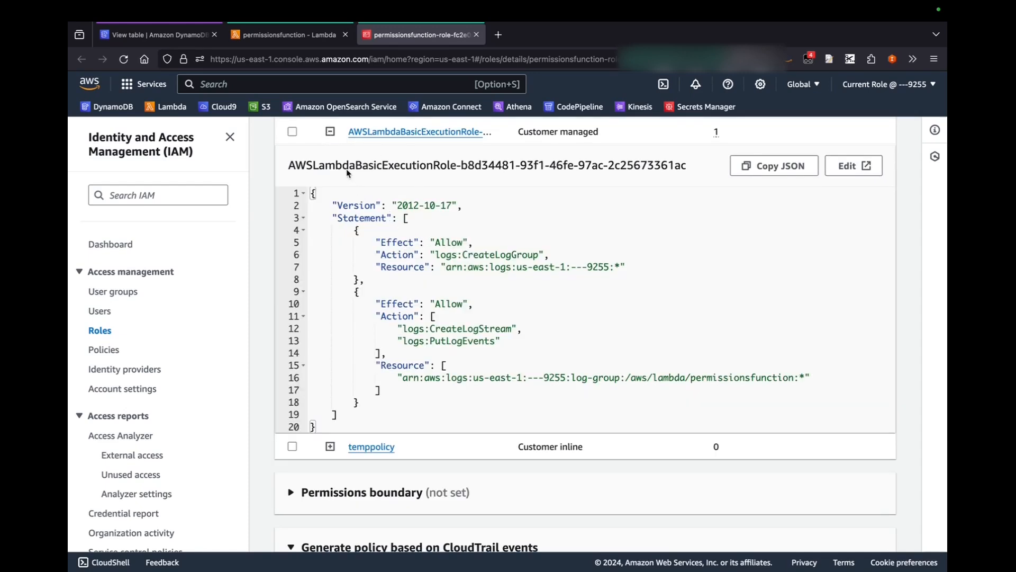
click(330, 131)
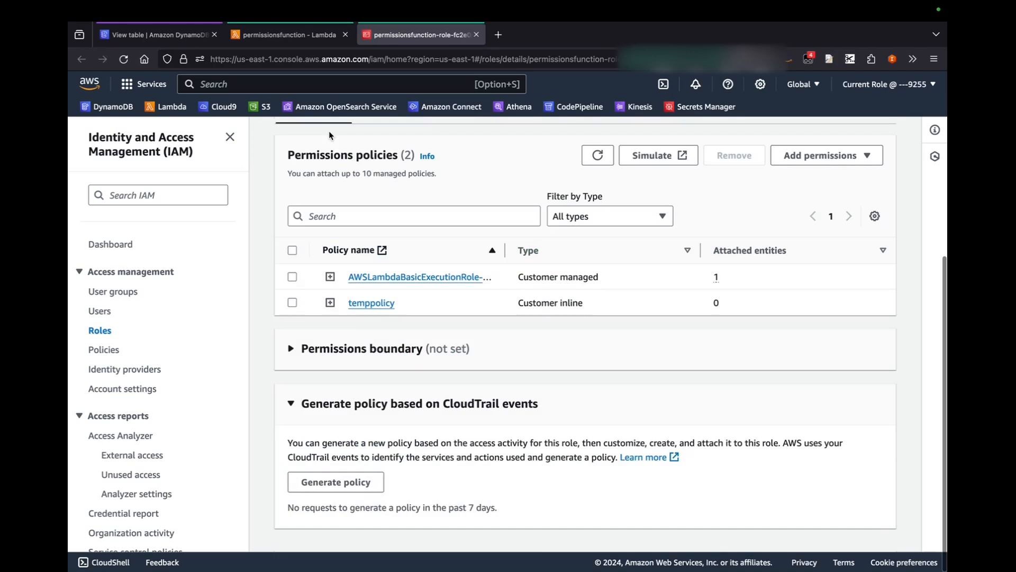
mouse_move(330, 303)
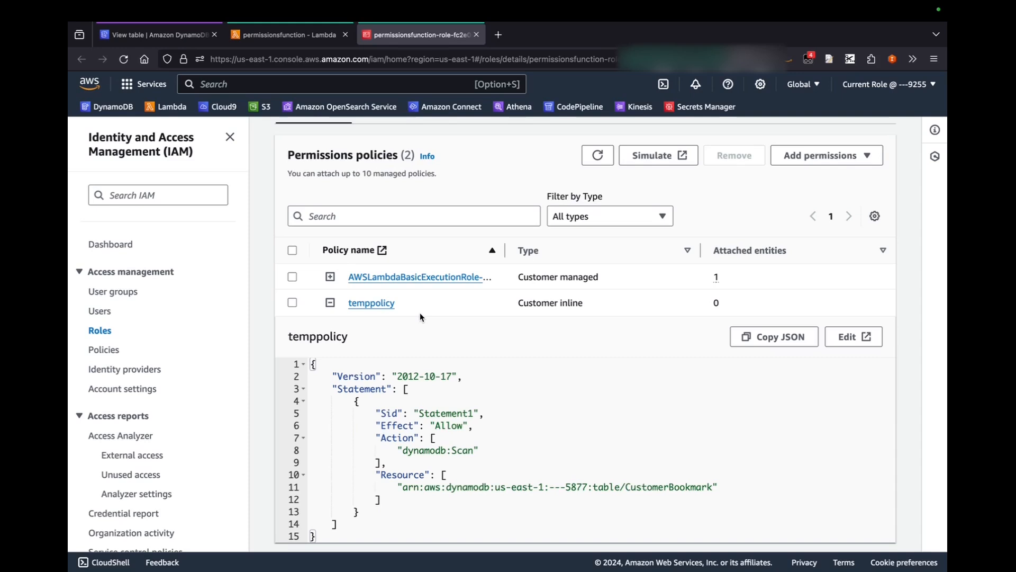
mouse_move(490, 357)
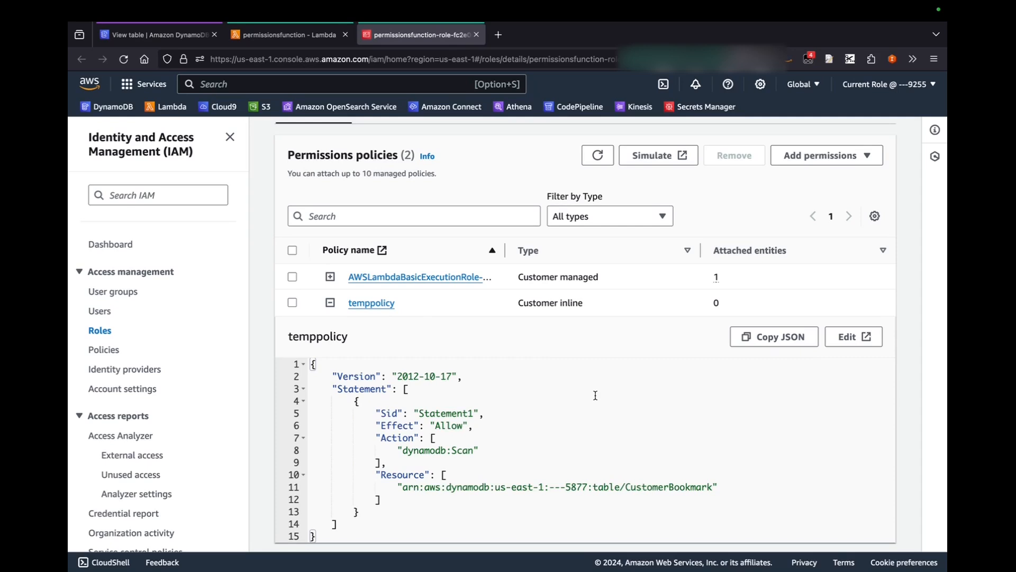
mouse_move(378, 395)
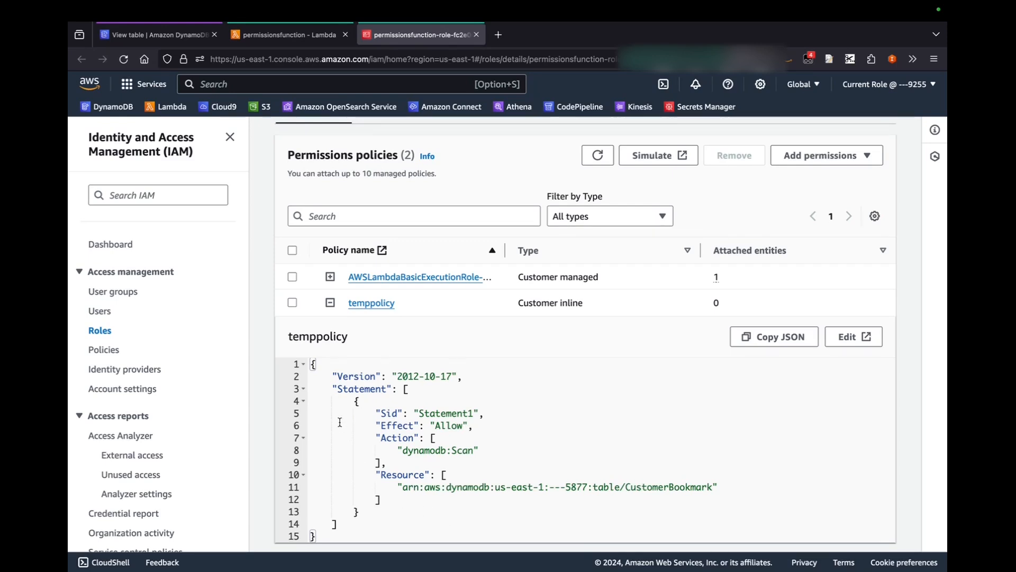
mouse_move(360, 433)
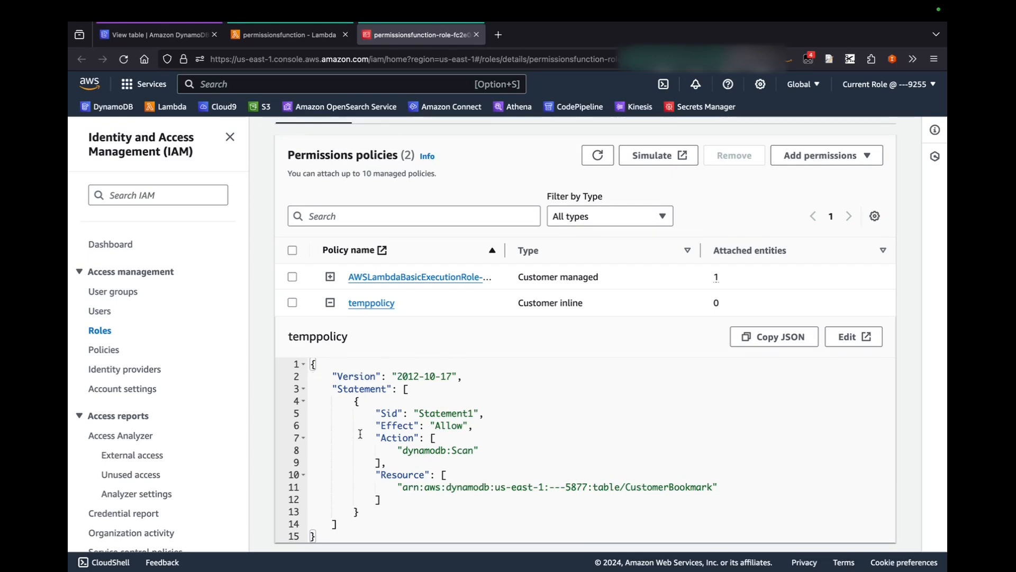
mouse_move(159, 34)
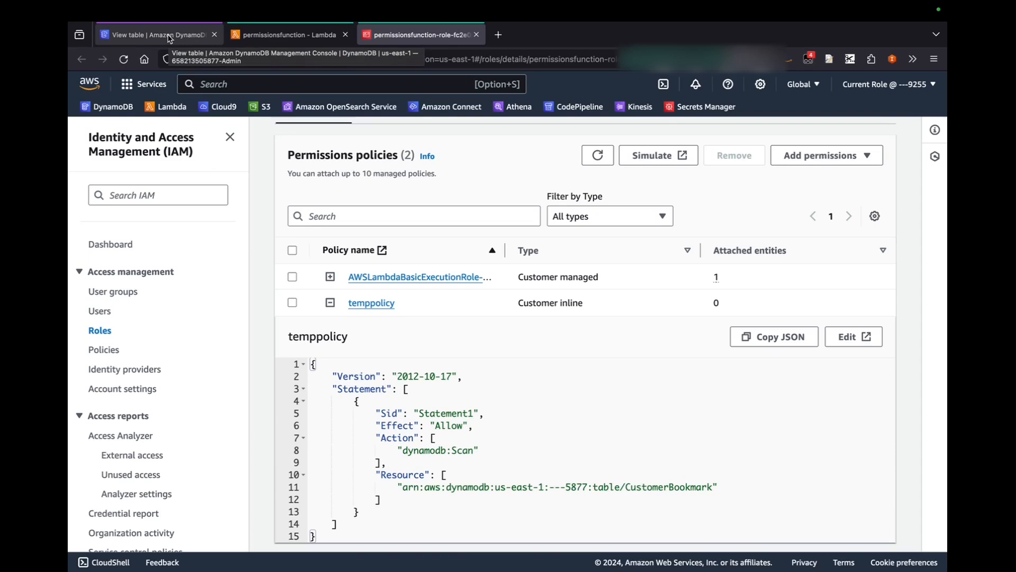
- Start a new table policy on CustomerBookmark and paste the JSON granting Scan to the other account's roles
click(158, 34)
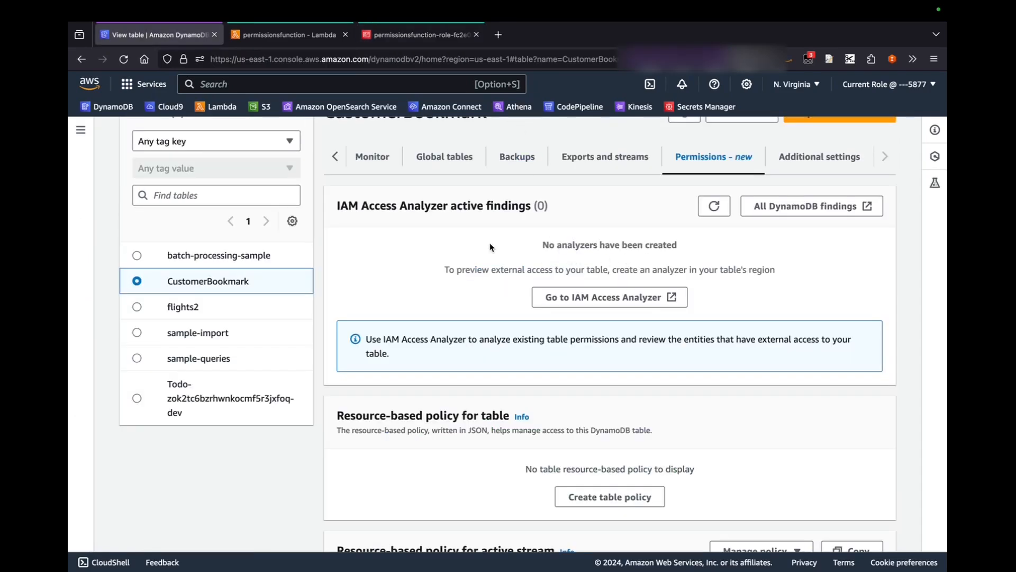
scroll(down, 3)
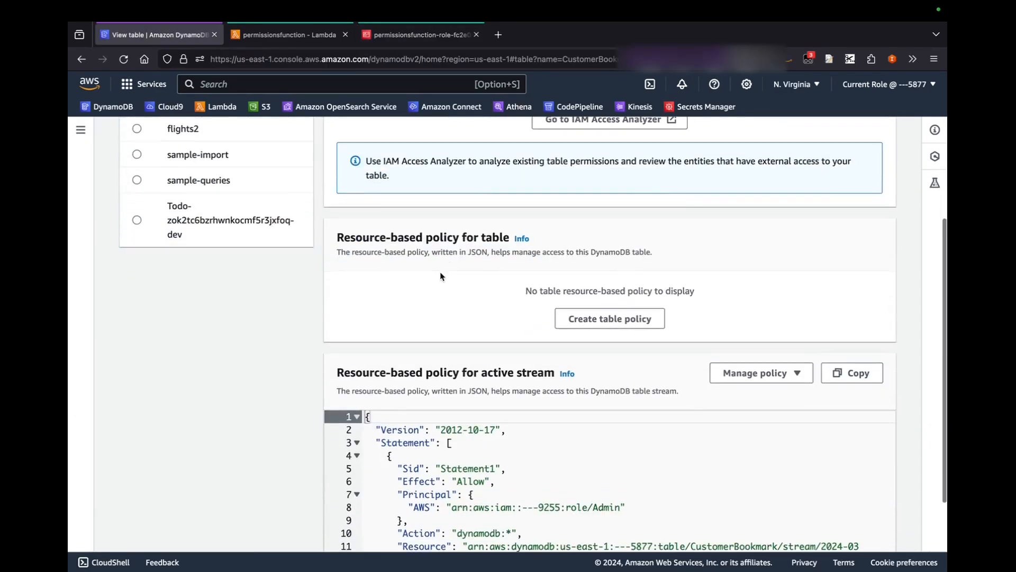
scroll(down, 3)
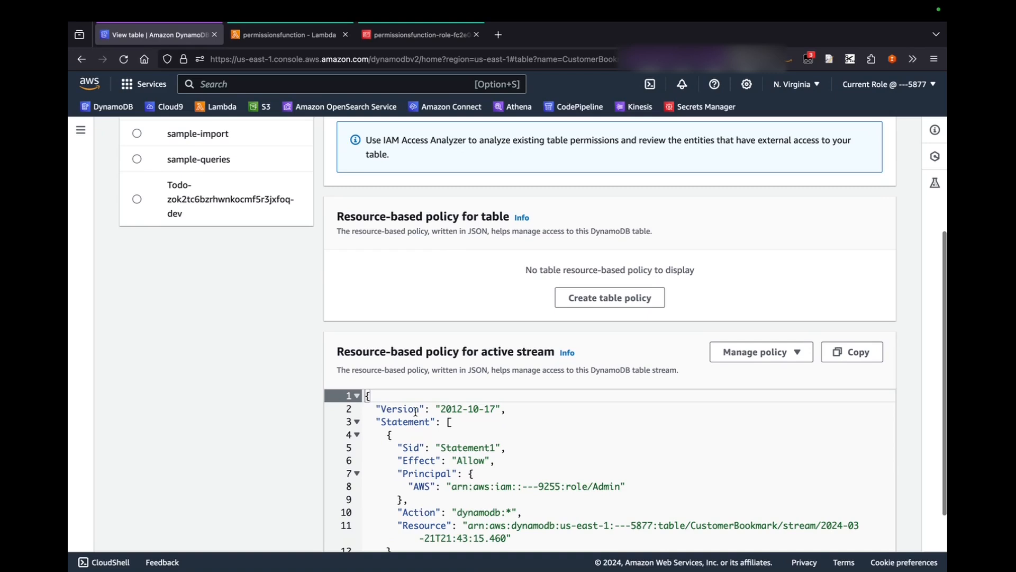
click(609, 297)
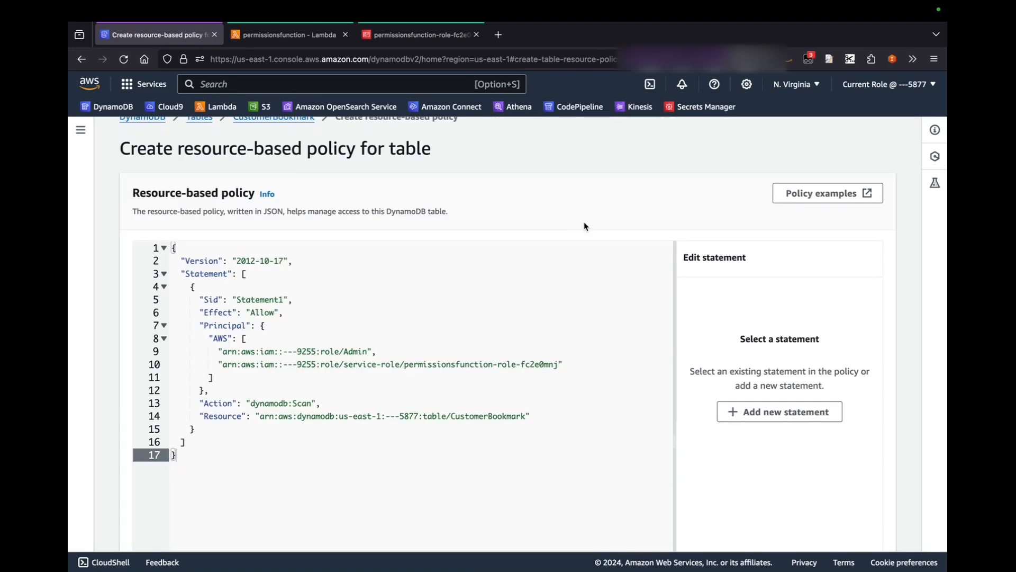
mouse_move(616, 274)
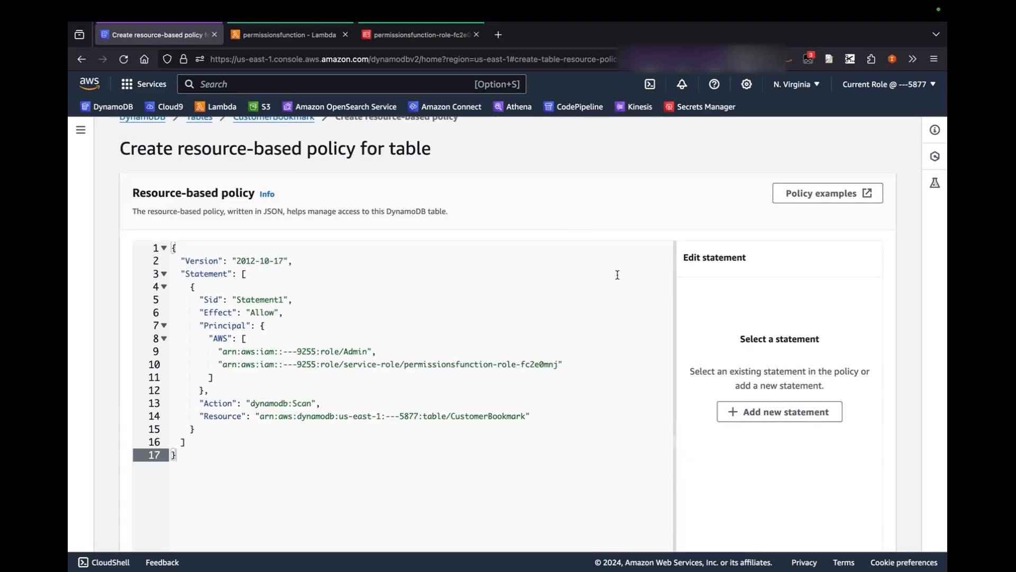
scroll(down, 3)
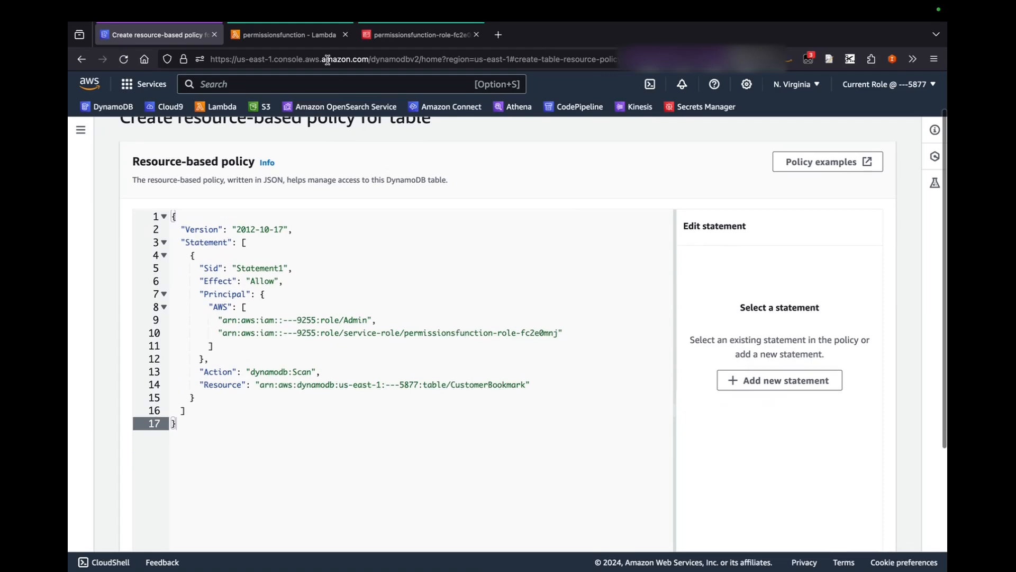
- Confirm the permissionsfunction role ARN in IAM and create the resource-based policy on the table
click(419, 34)
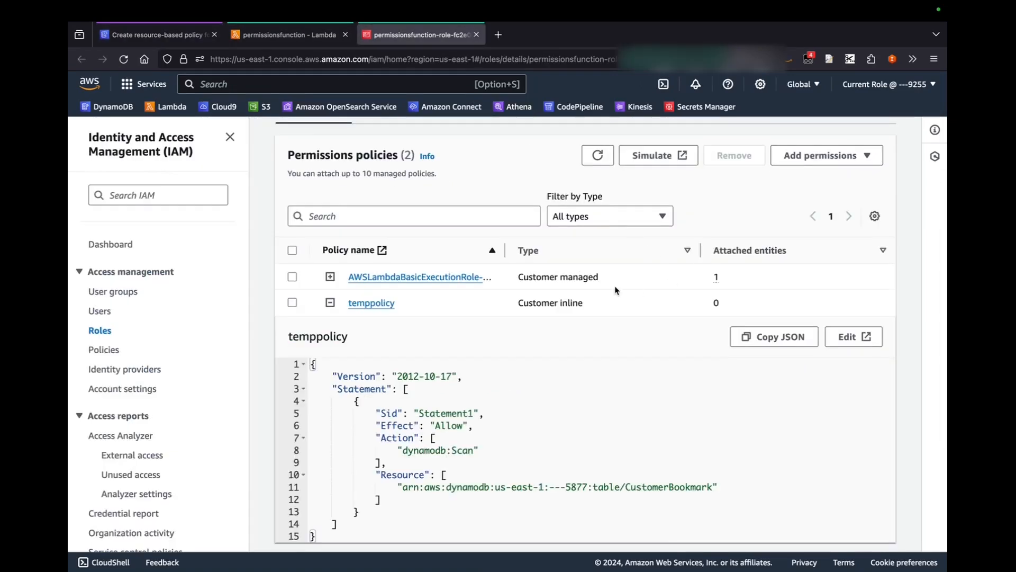
scroll(up, 3)
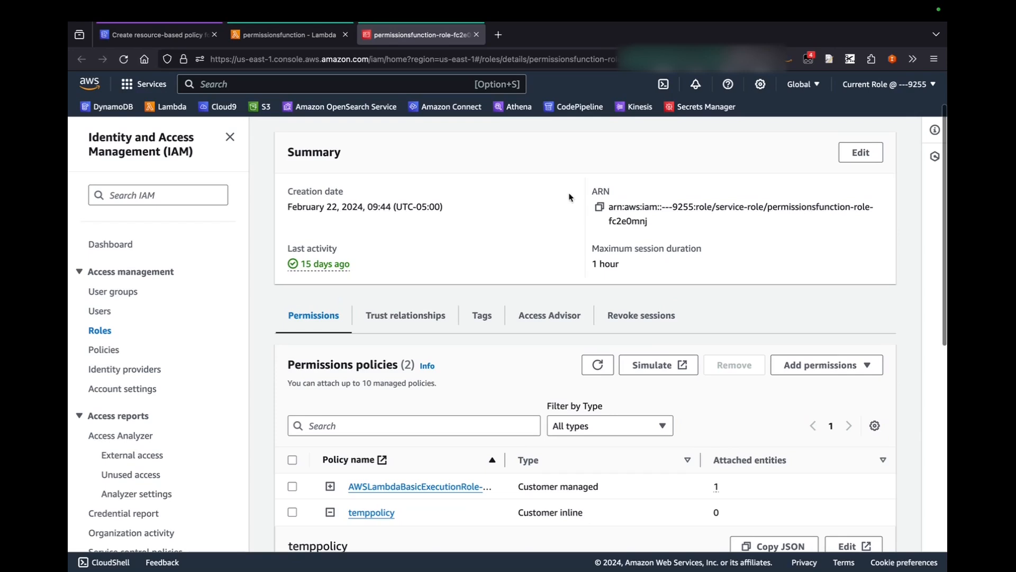
click(158, 34)
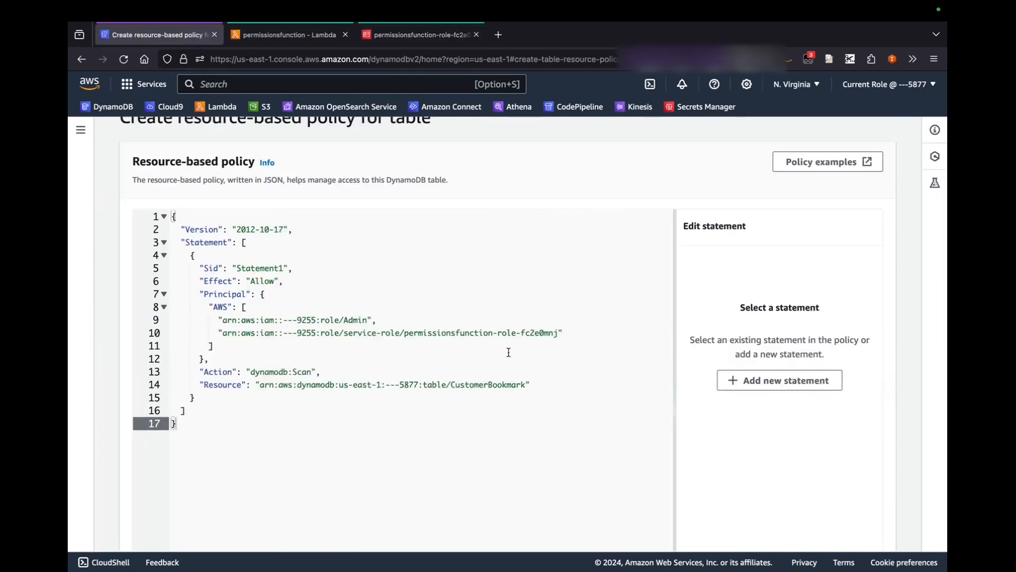
scroll(down, 3)
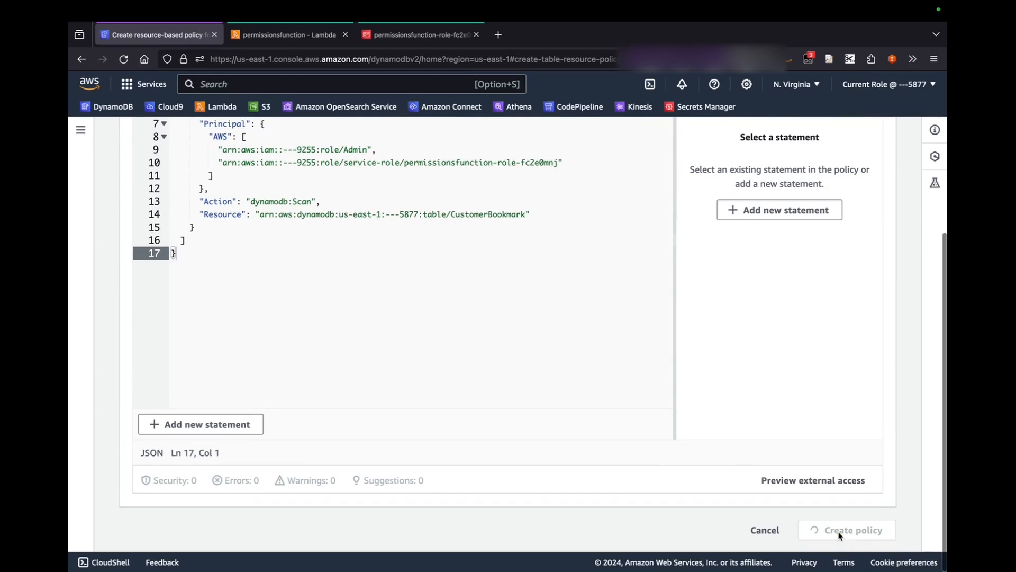
click(846, 529)
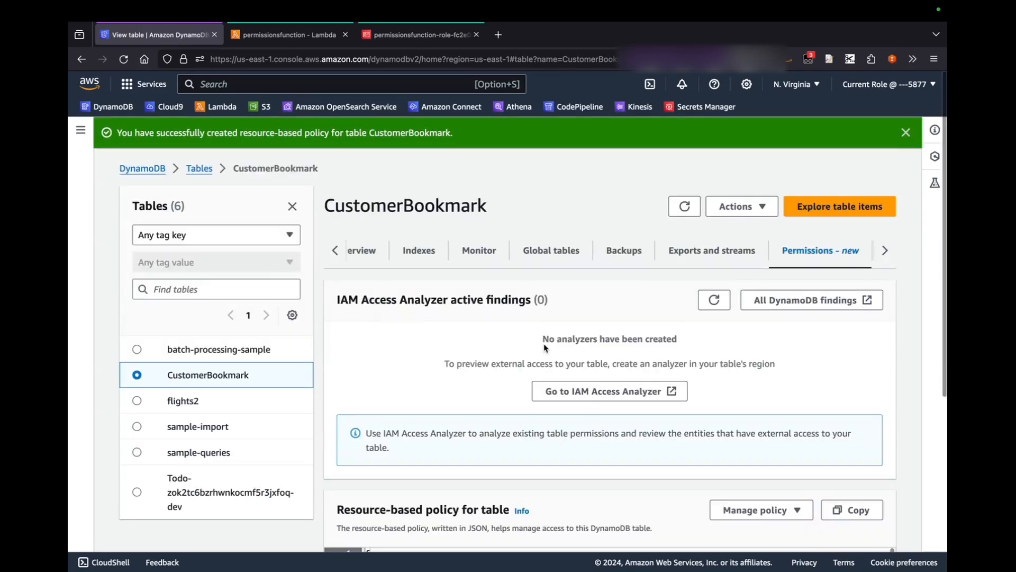
mouse_move(887, 142)
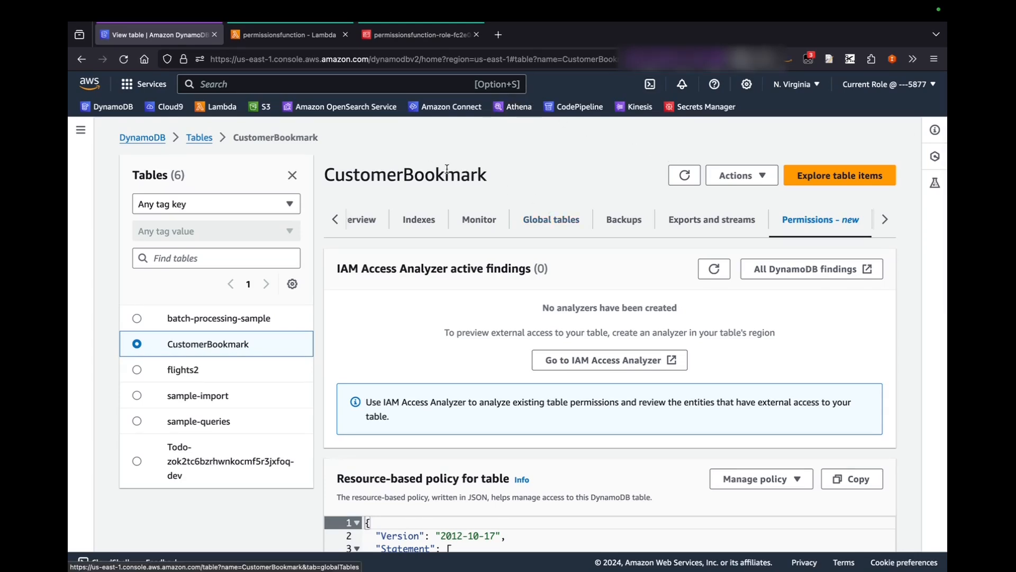
scroll(down, 3)
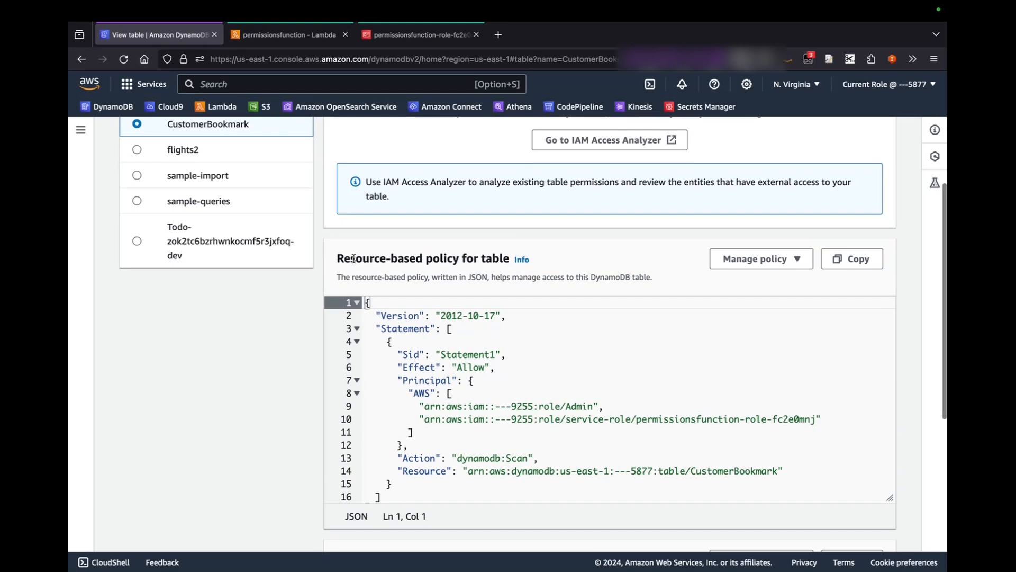
double_click(421, 259)
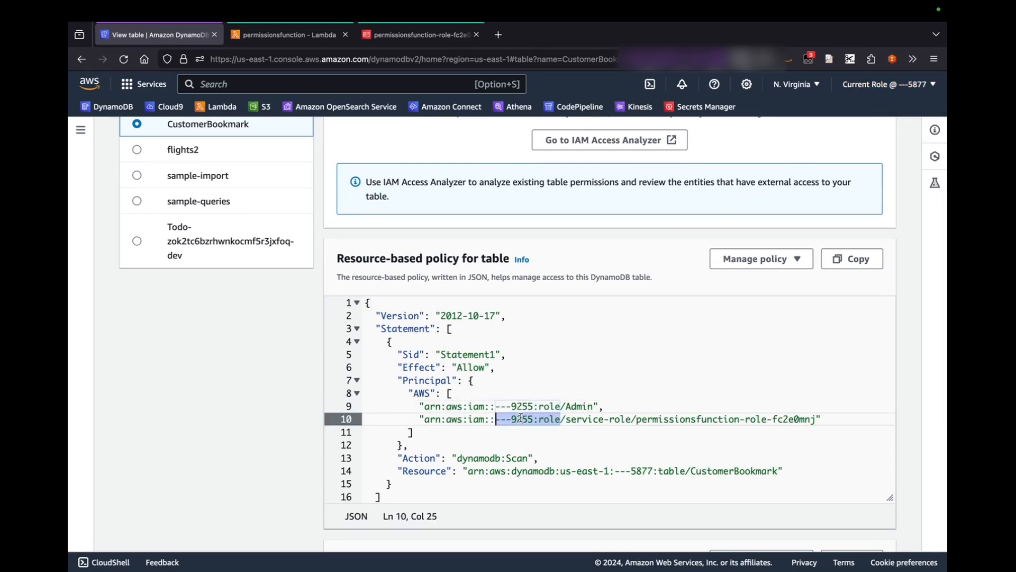
click(525, 406)
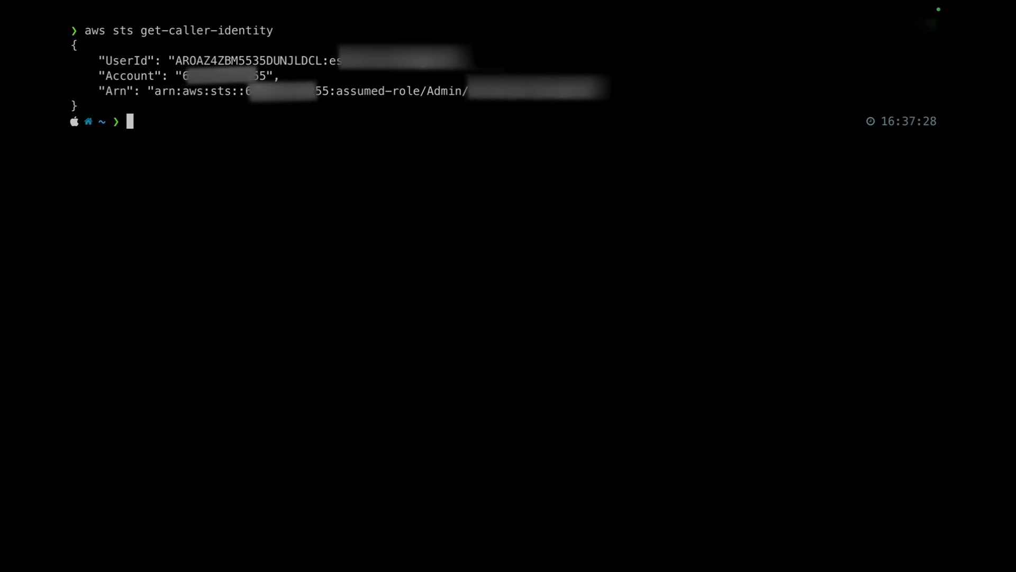
- Run aws dynamodb scan --table-name with the CustomerBookmark ARN, returning customer and bookmark items
text(aws dynamodb s)
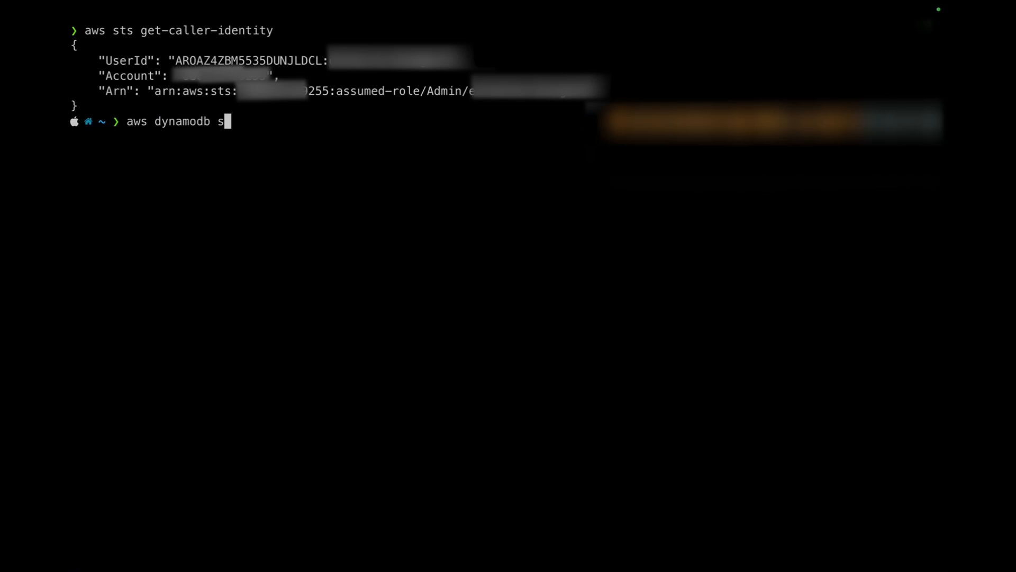
text(can --table-name)
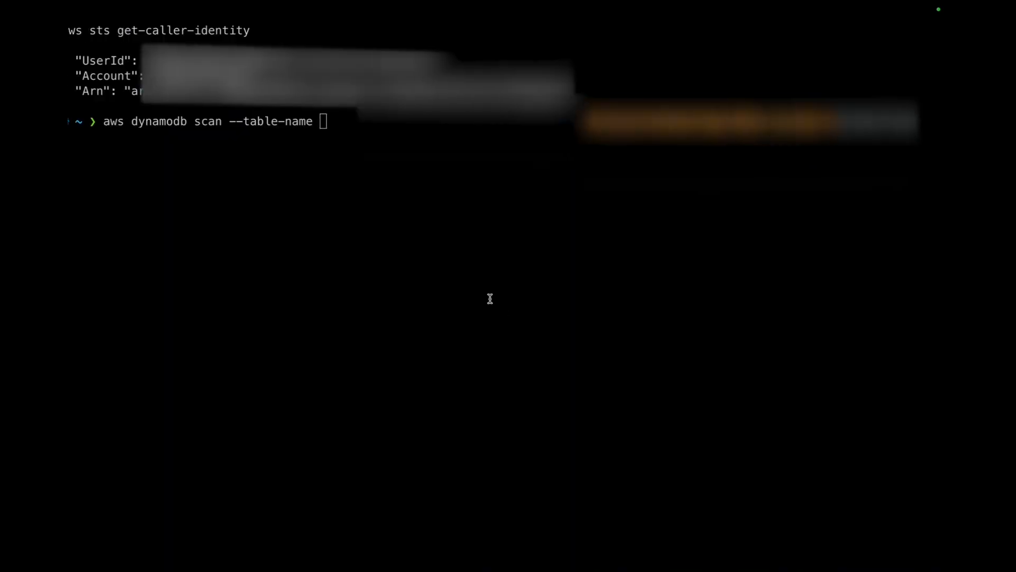
key(Enter)
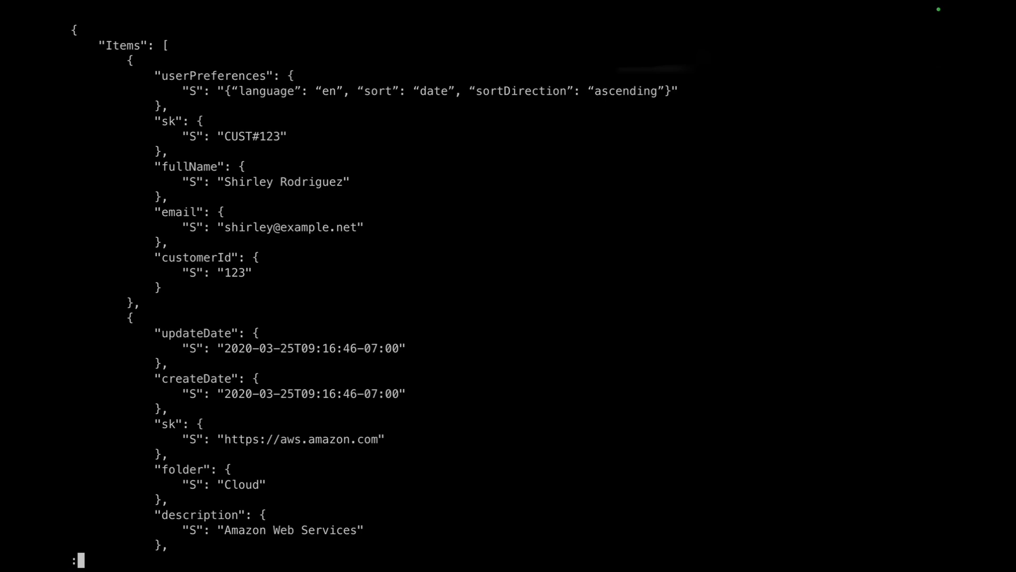
mouse_move(576, 249)
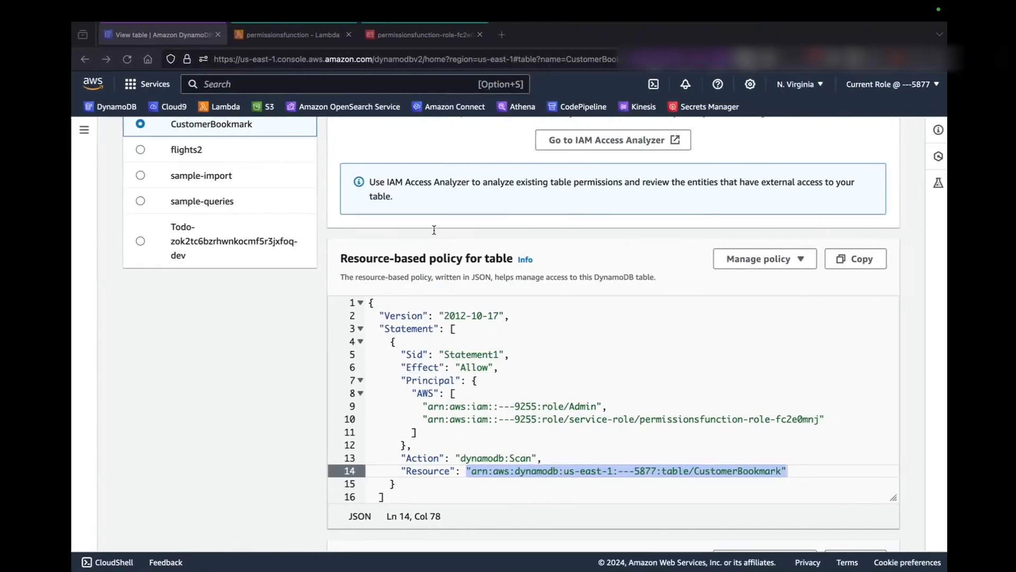
- View lambda_function's scan code and rerun the test, which succeeds and returns CustomerBookmark items
click(289, 33)
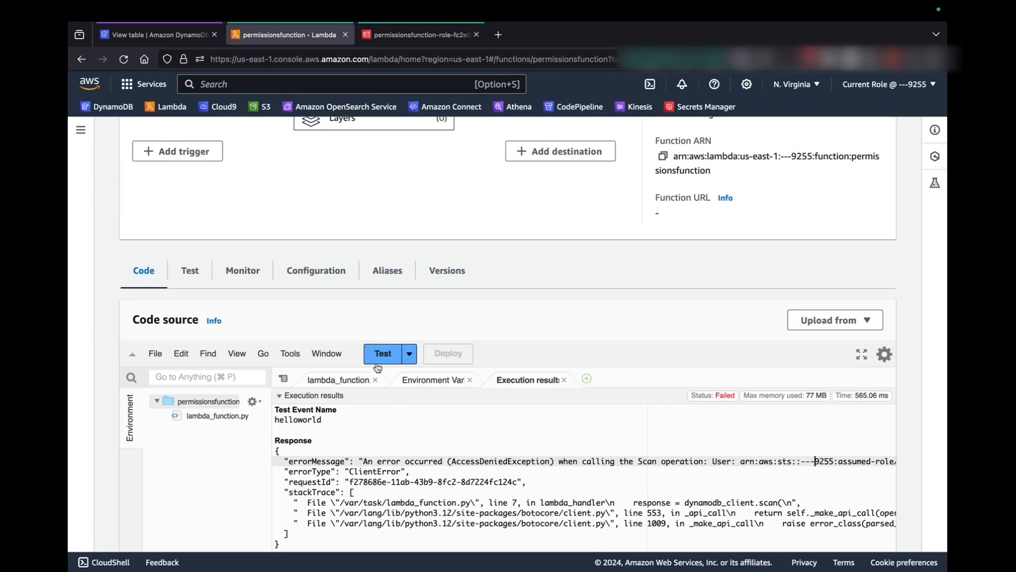
click(337, 379)
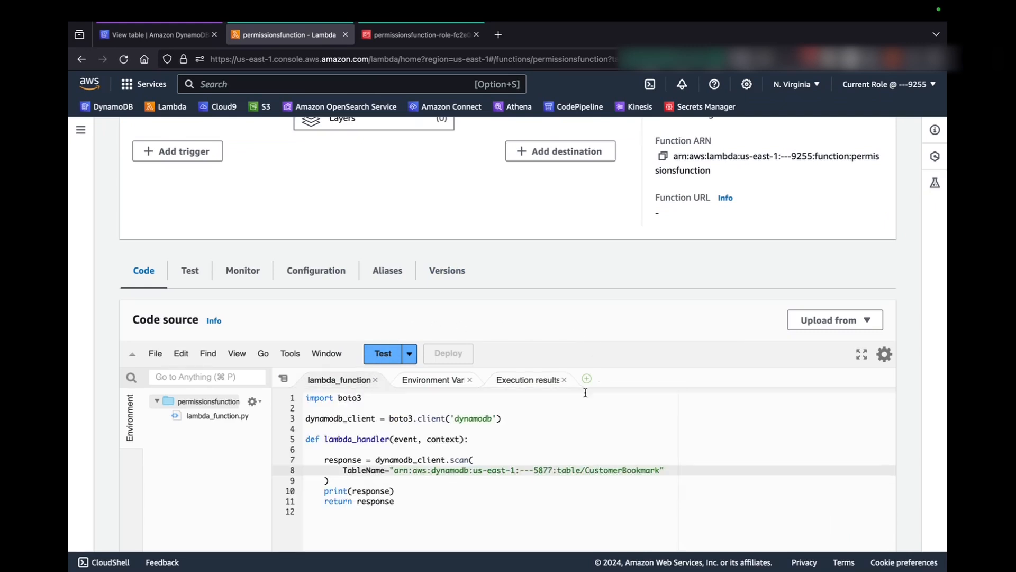
scroll(down, 3)
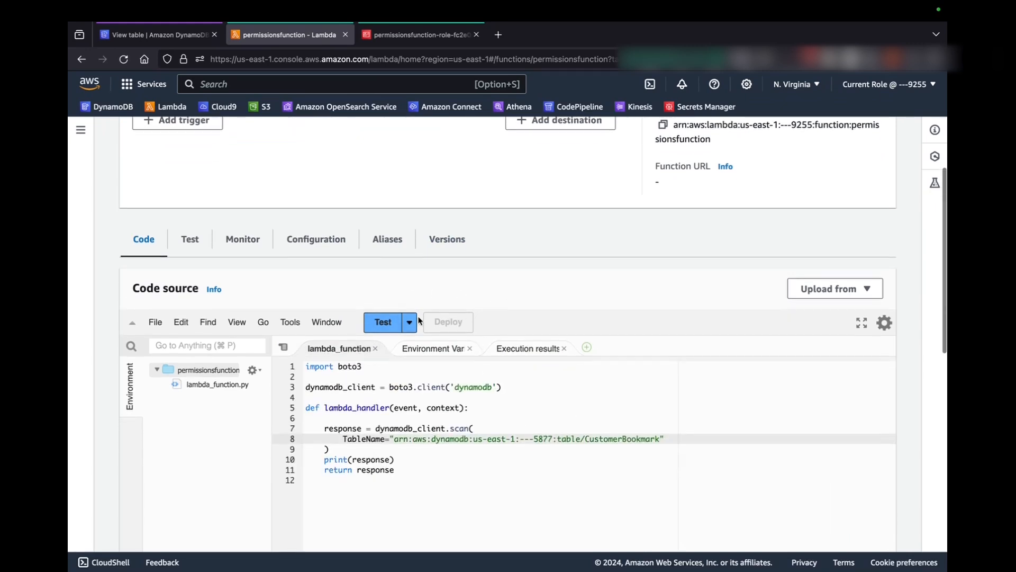
click(383, 322)
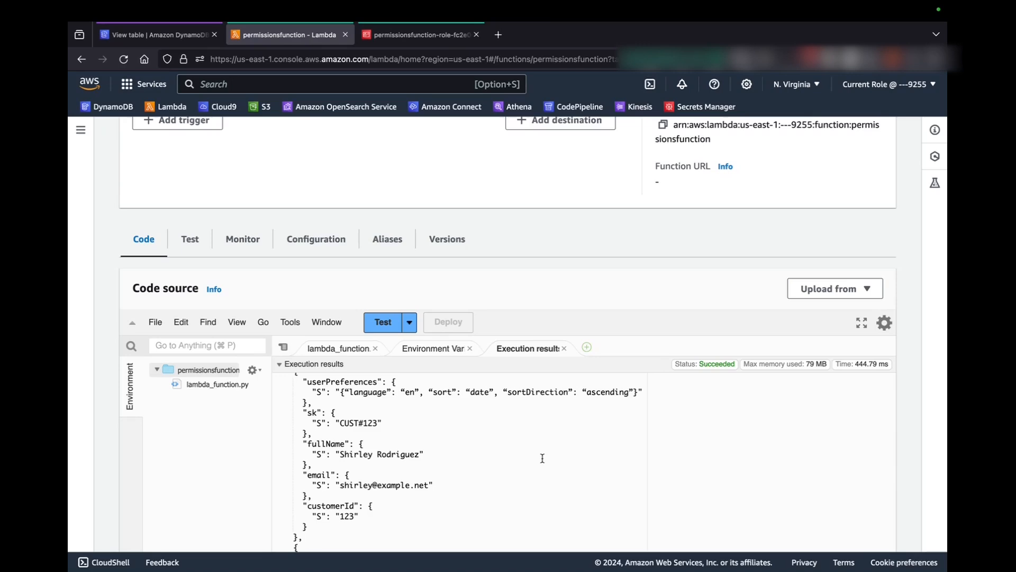
mouse_move(477, 420)
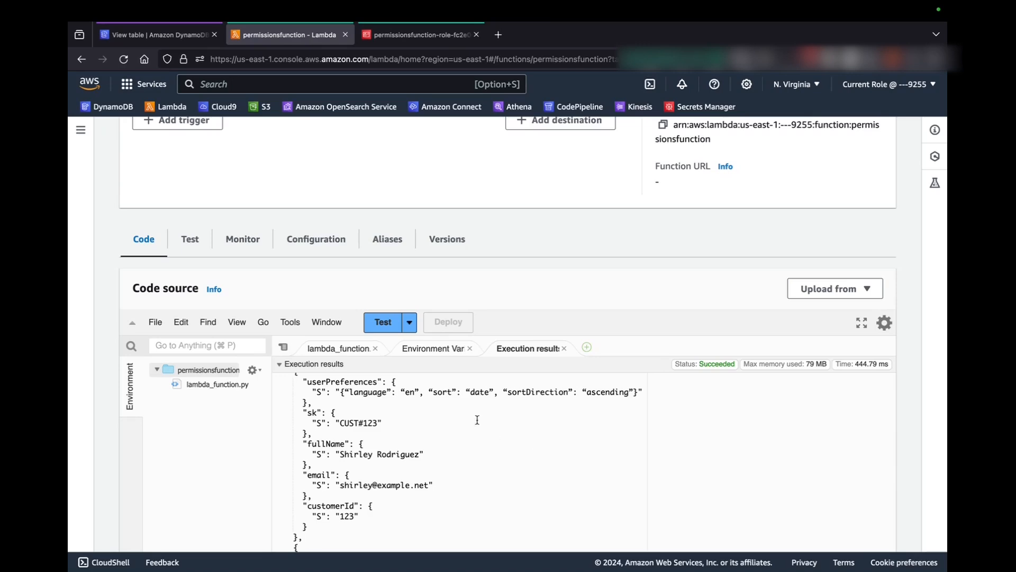